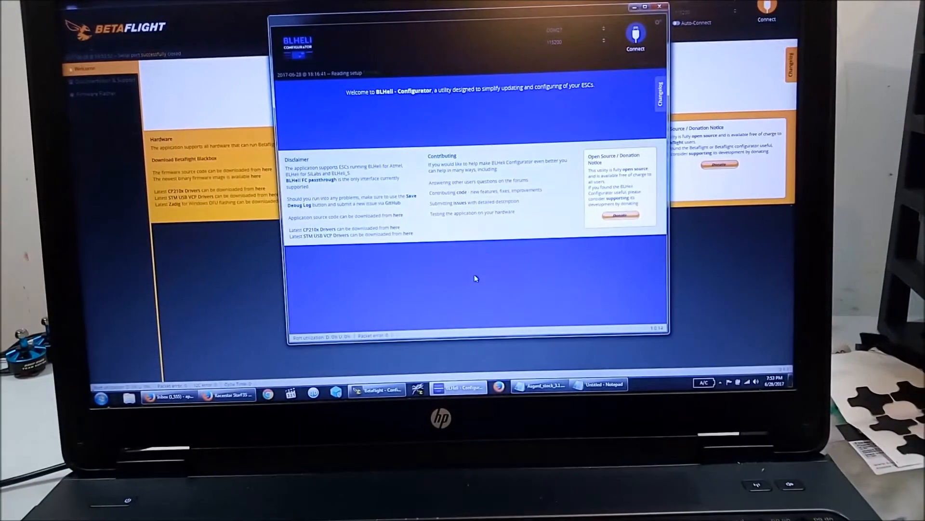
- Connect through the flight controller and read the setup to review each ESC's parameters
left_click(635, 36)
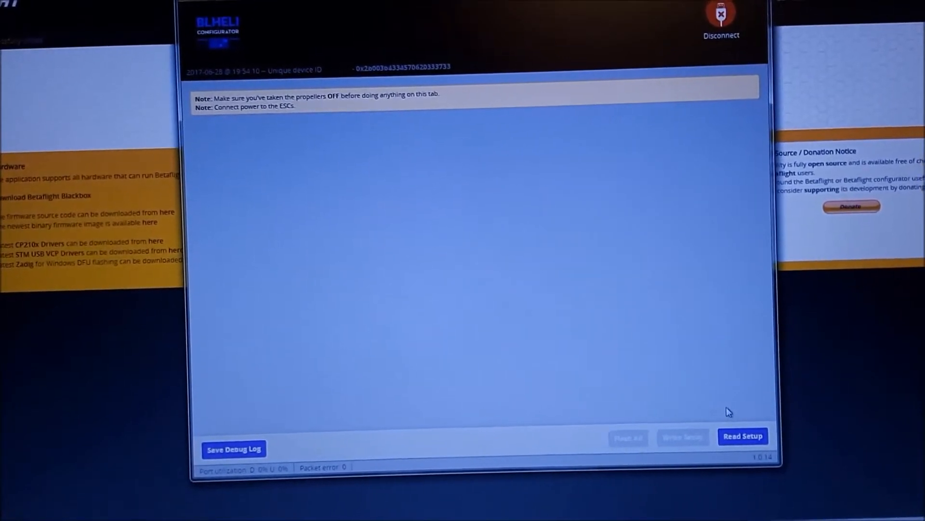
left_click(742, 436)
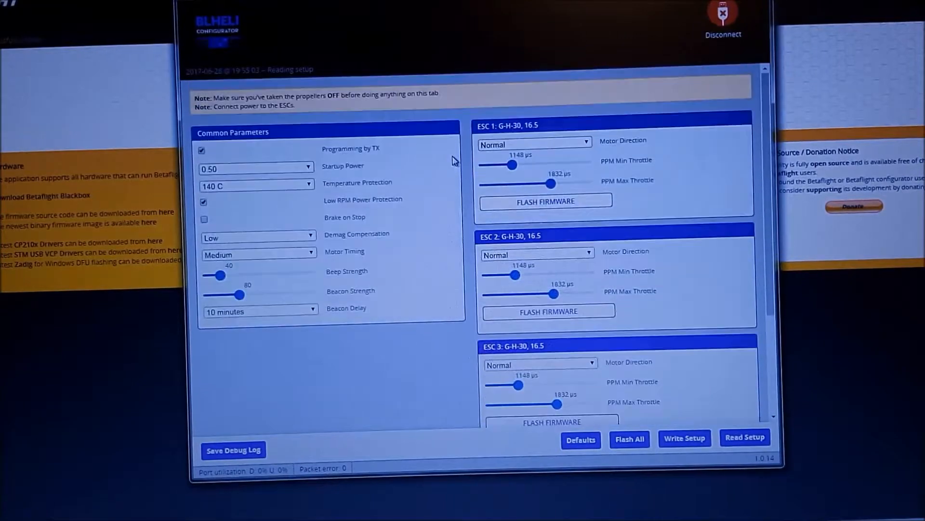
scroll("down", 3)
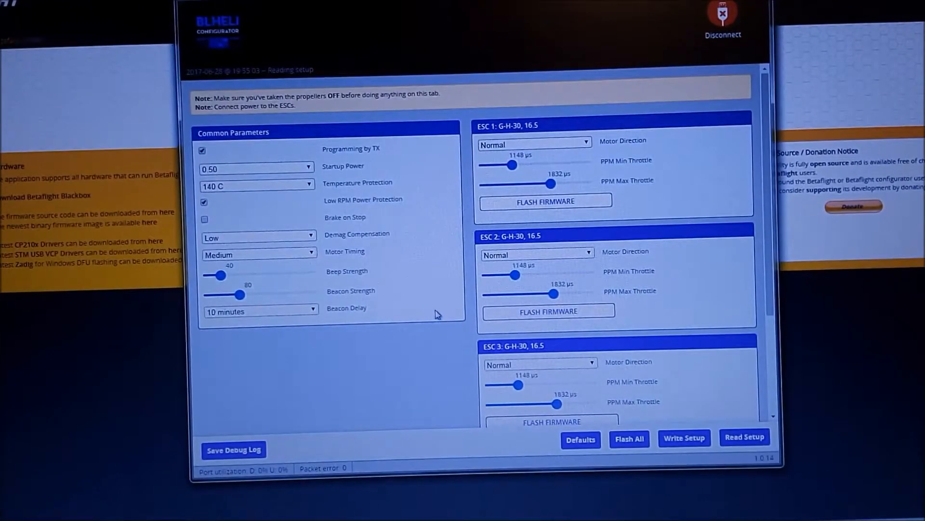
scroll("down", 3)
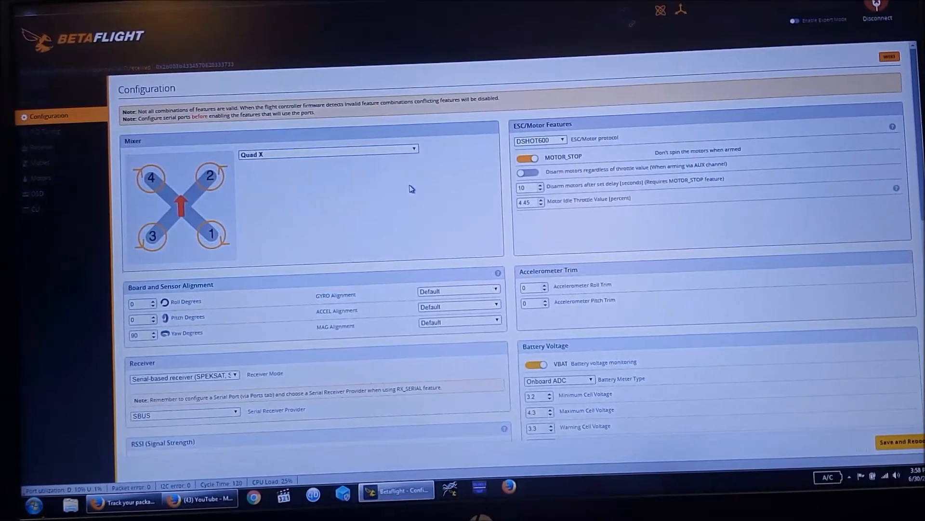
- Set the onboard current sensor scale to 318 on the Configuration page
scroll("down", 3)
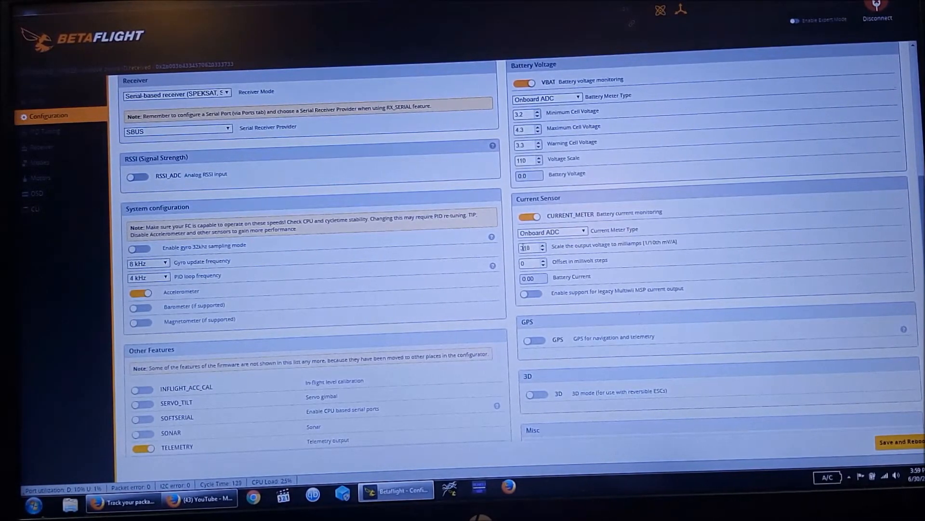
left_click(530, 247)
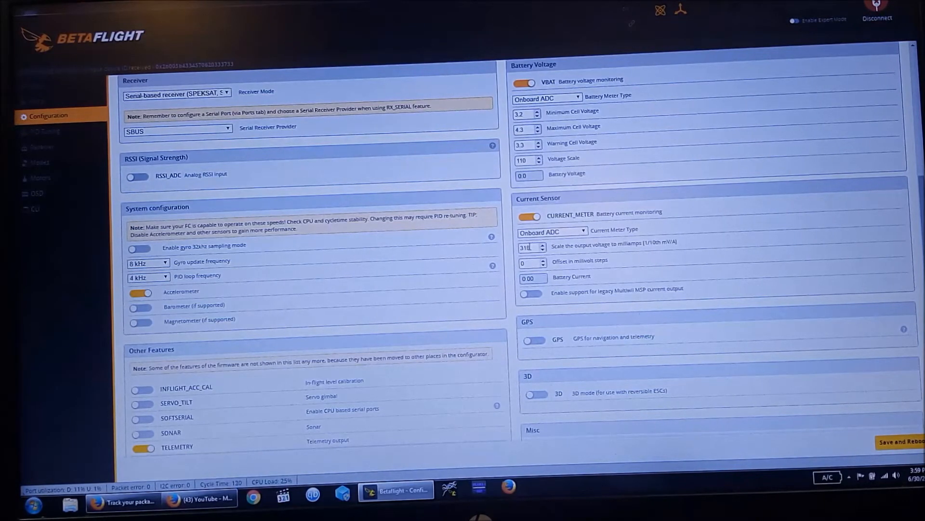